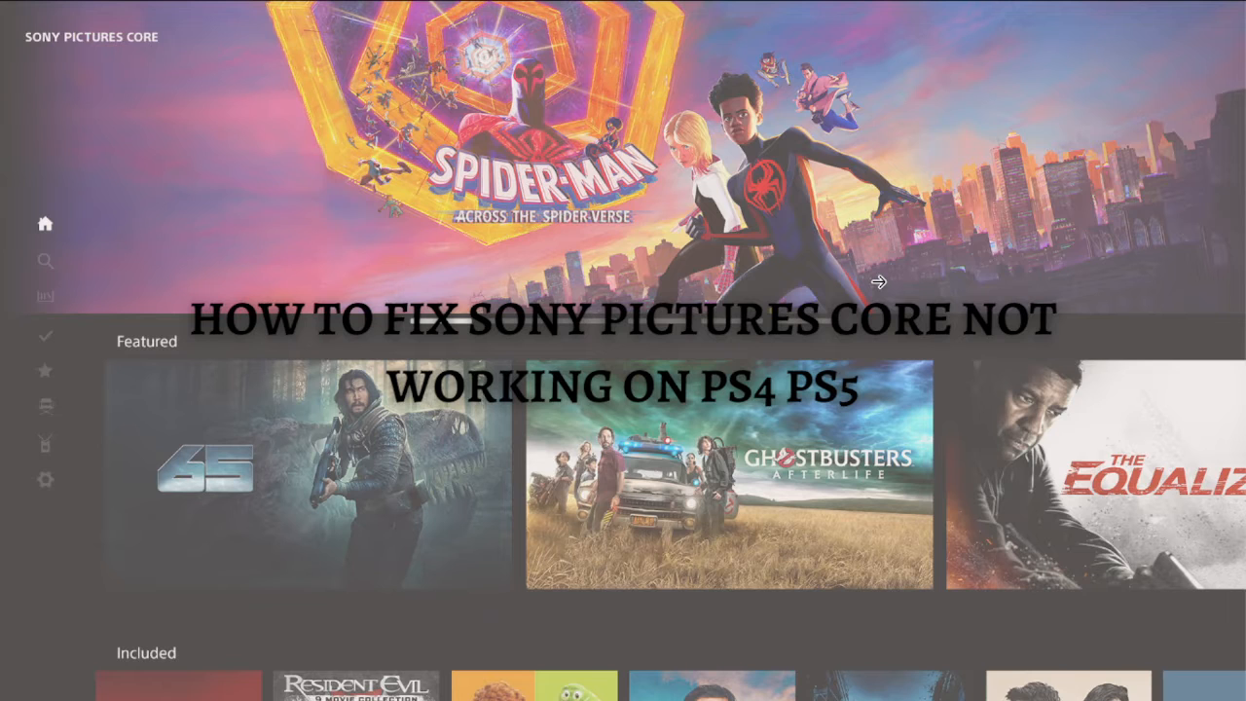
mouse_move(798, 420)
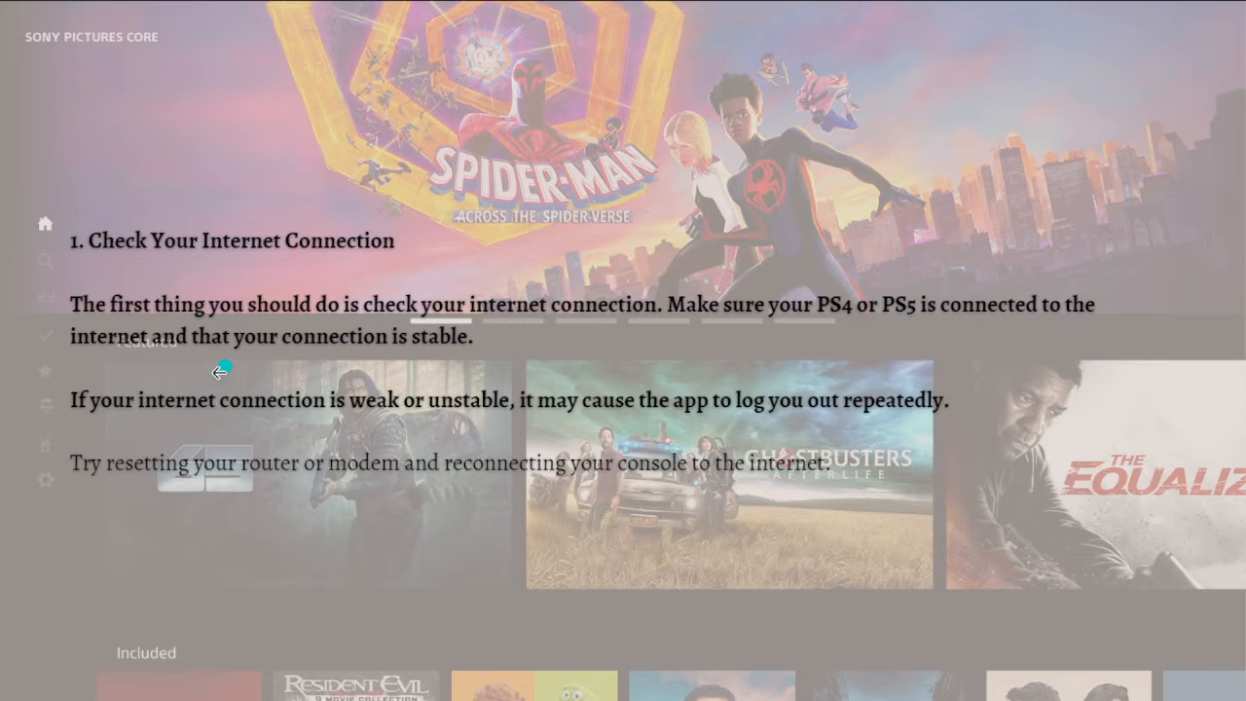
mouse_move(204, 440)
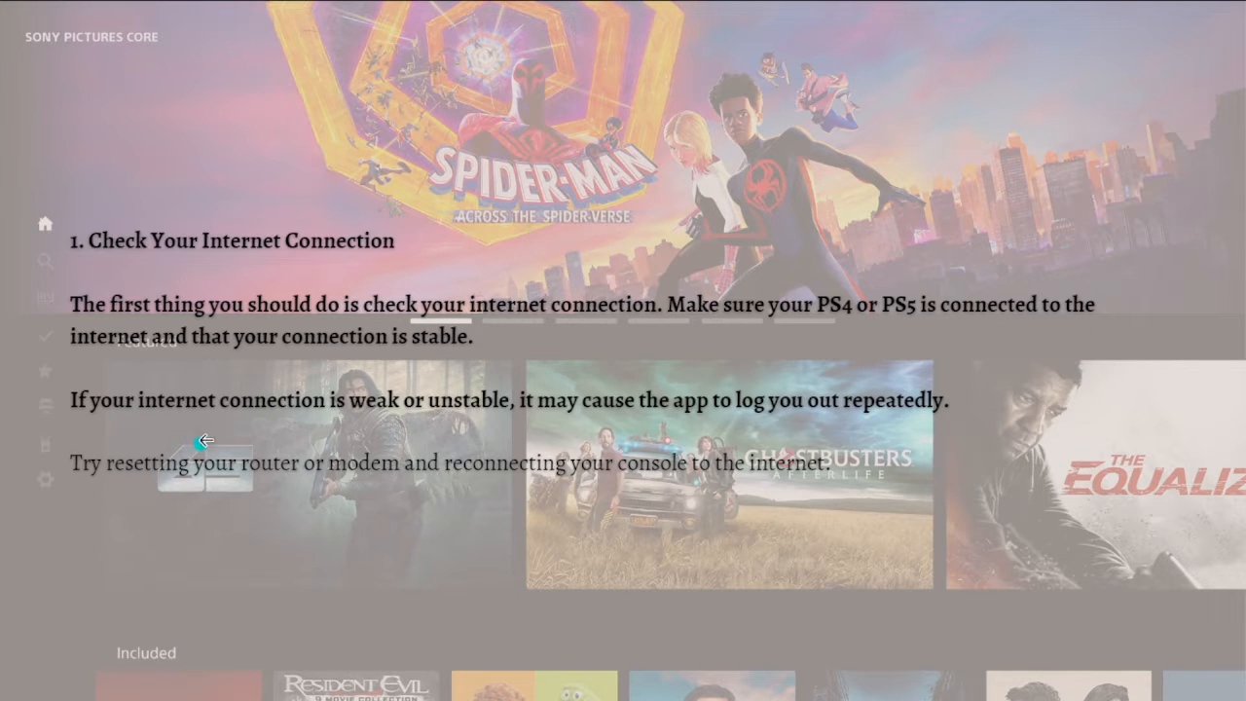
mouse_move(367, 434)
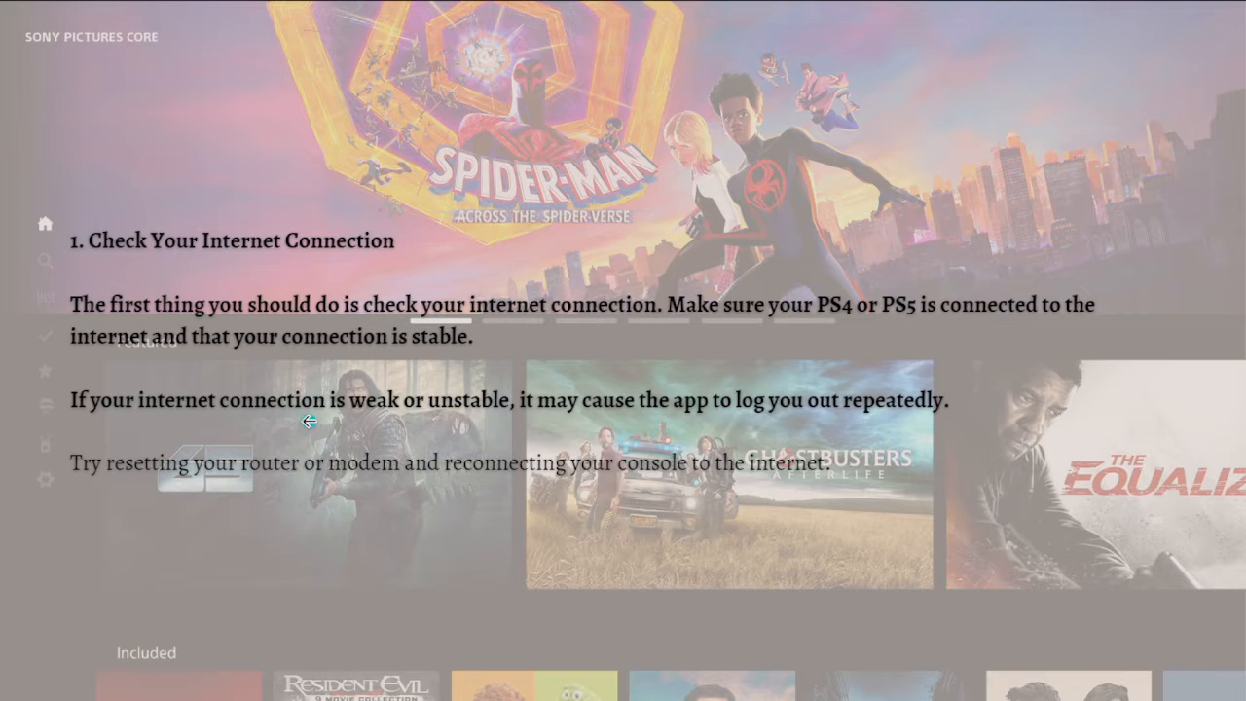
mouse_move(147, 465)
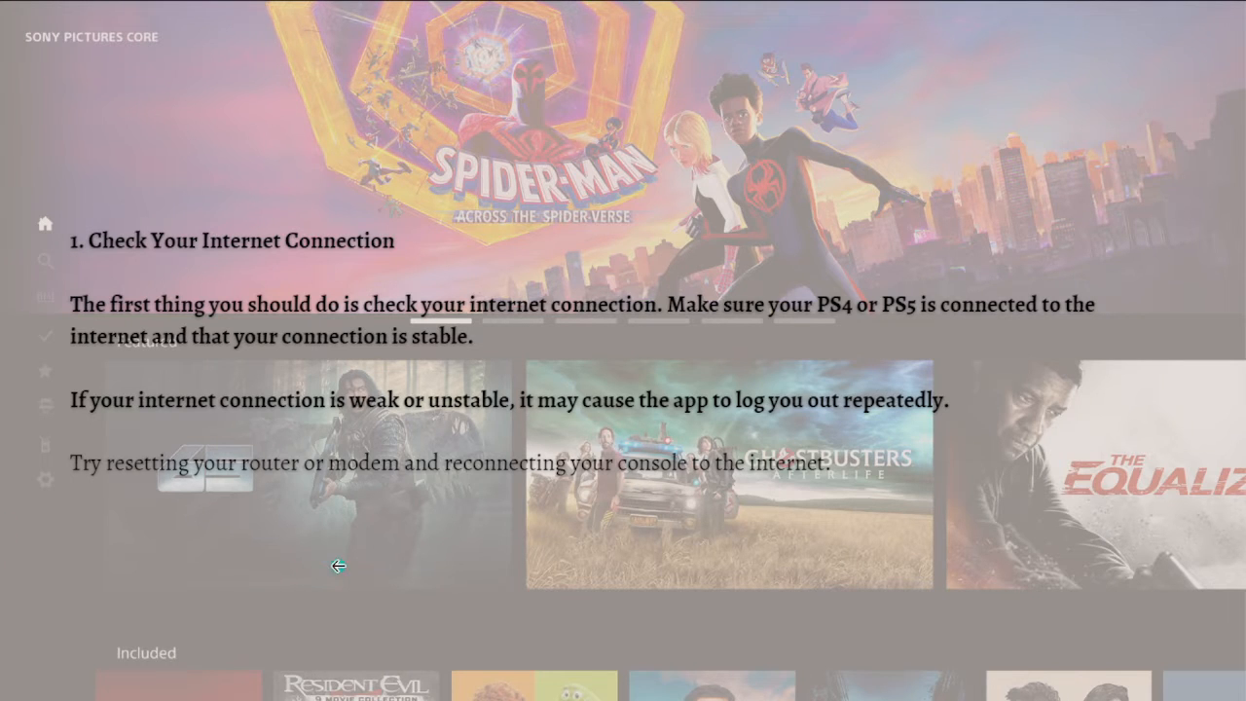
mouse_move(414, 562)
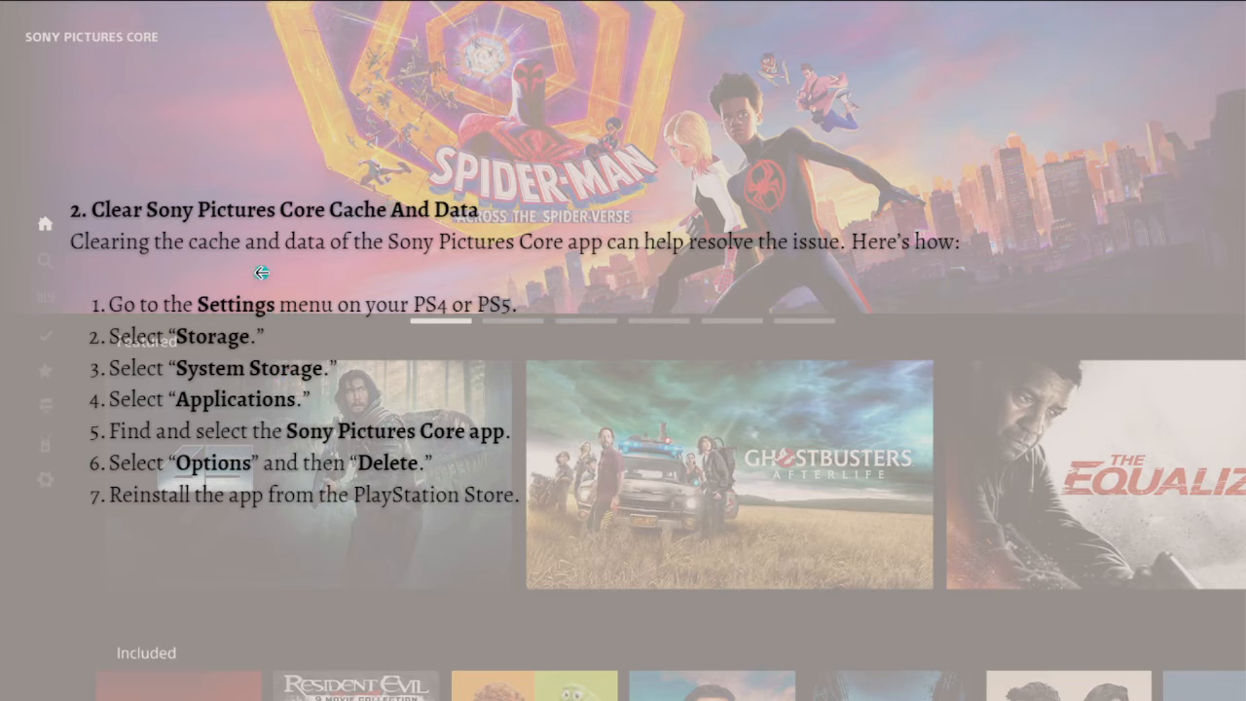
mouse_move(248, 283)
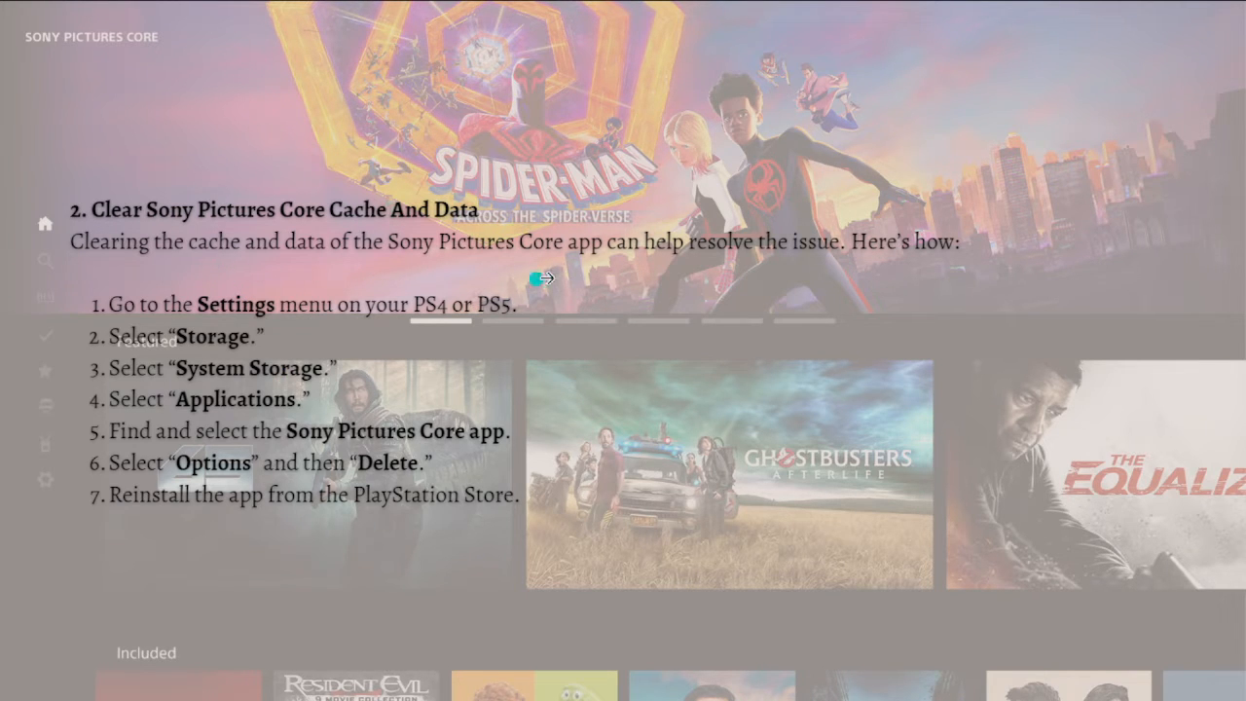
mouse_move(734, 263)
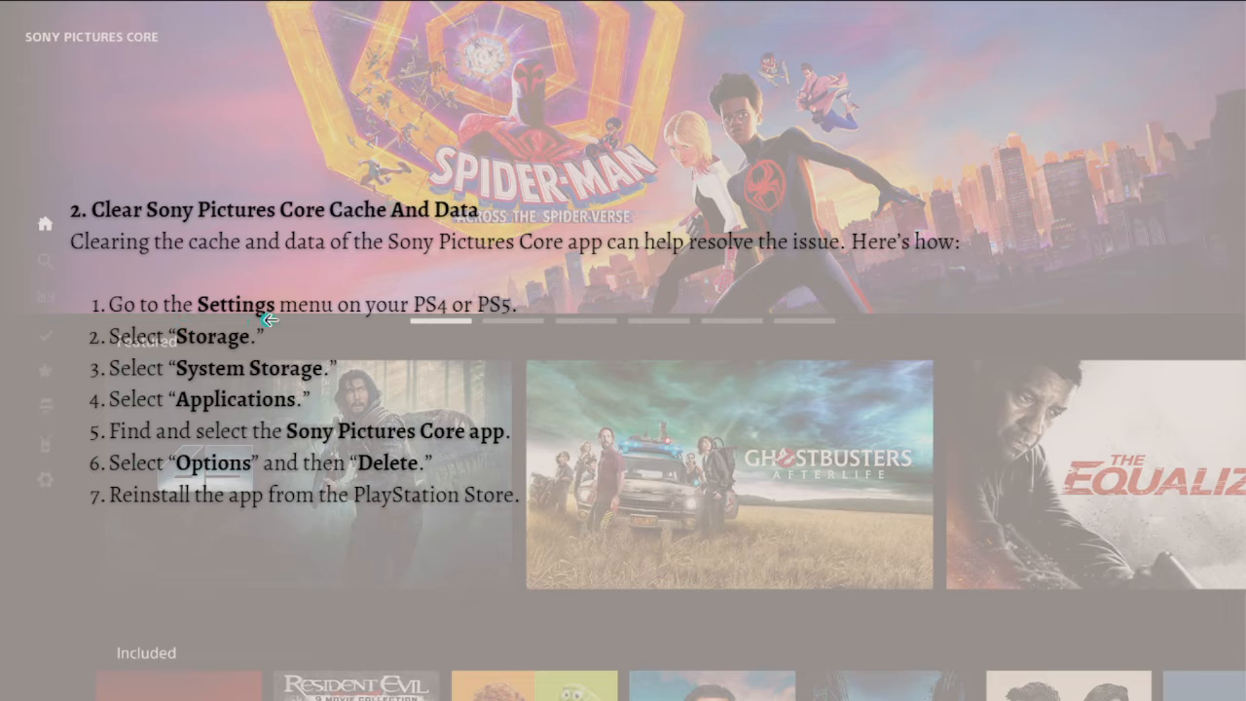
mouse_move(495, 311)
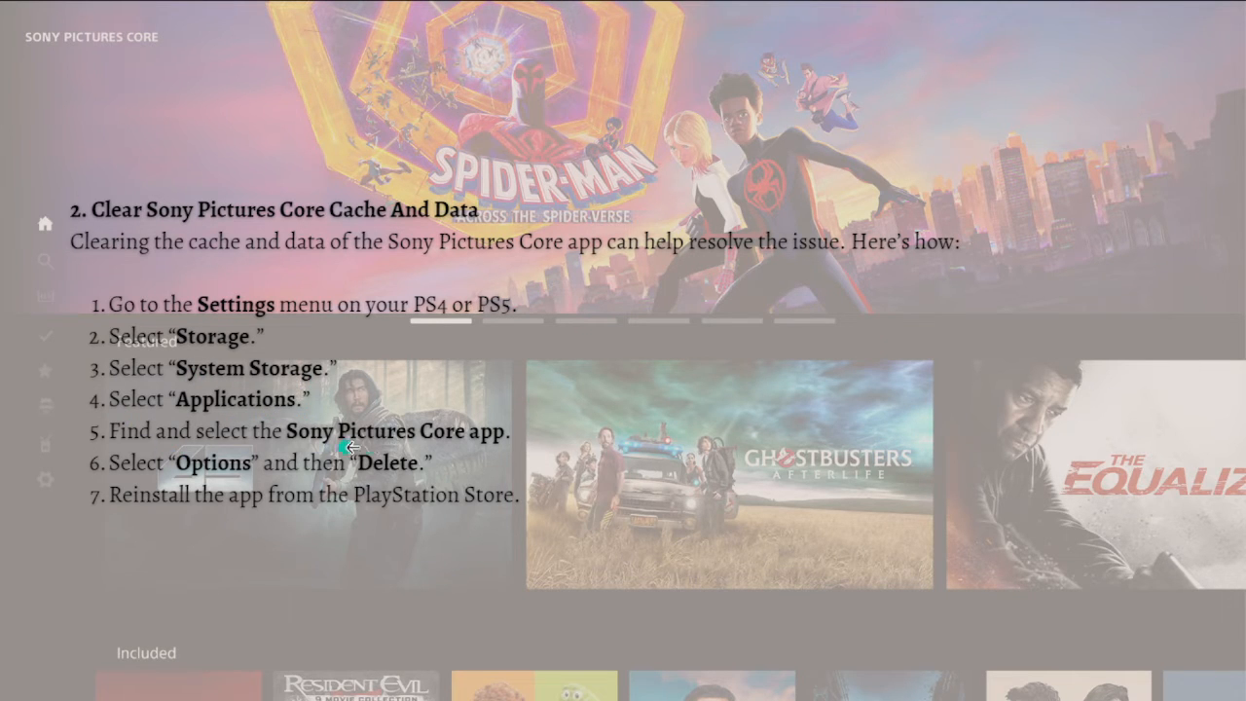
mouse_move(160, 490)
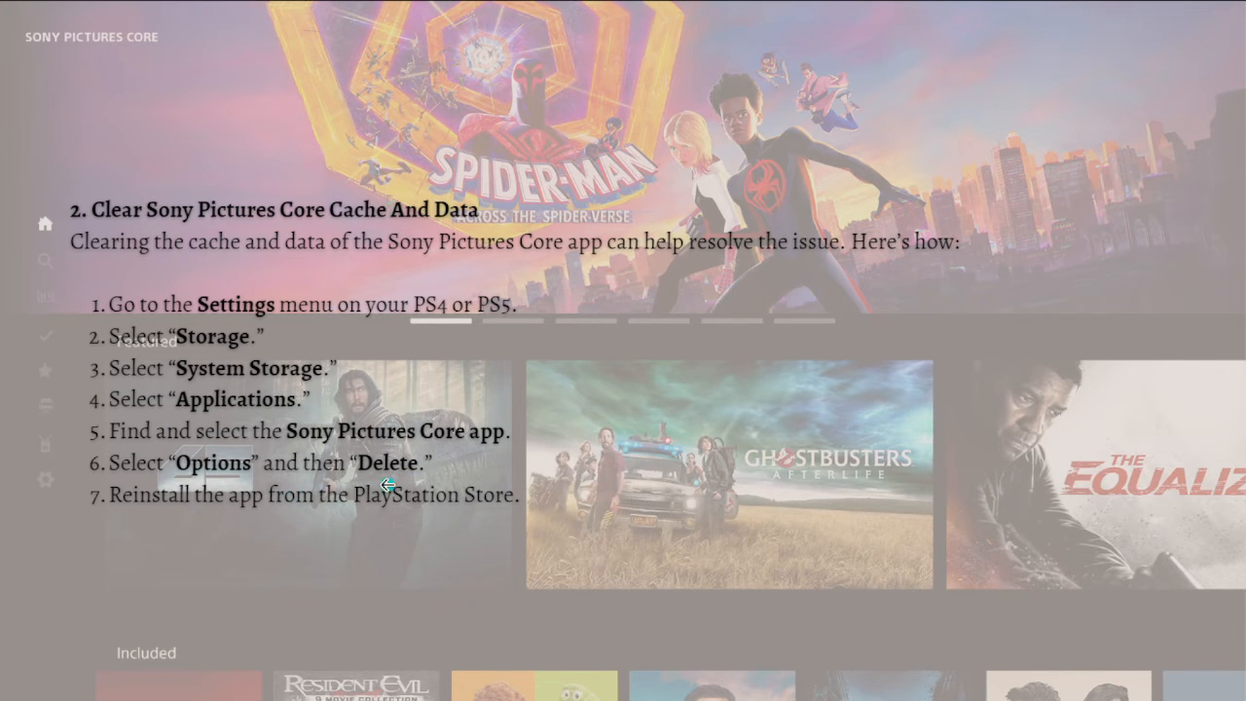
mouse_move(255, 520)
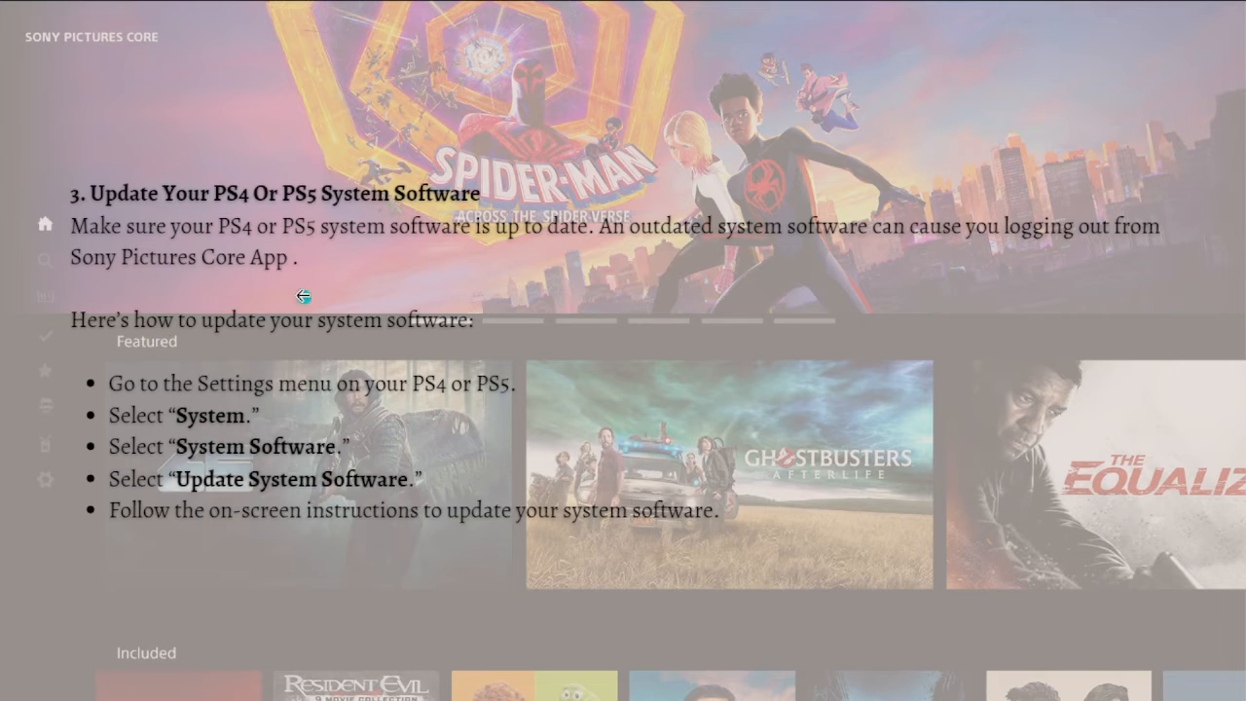
mouse_move(374, 227)
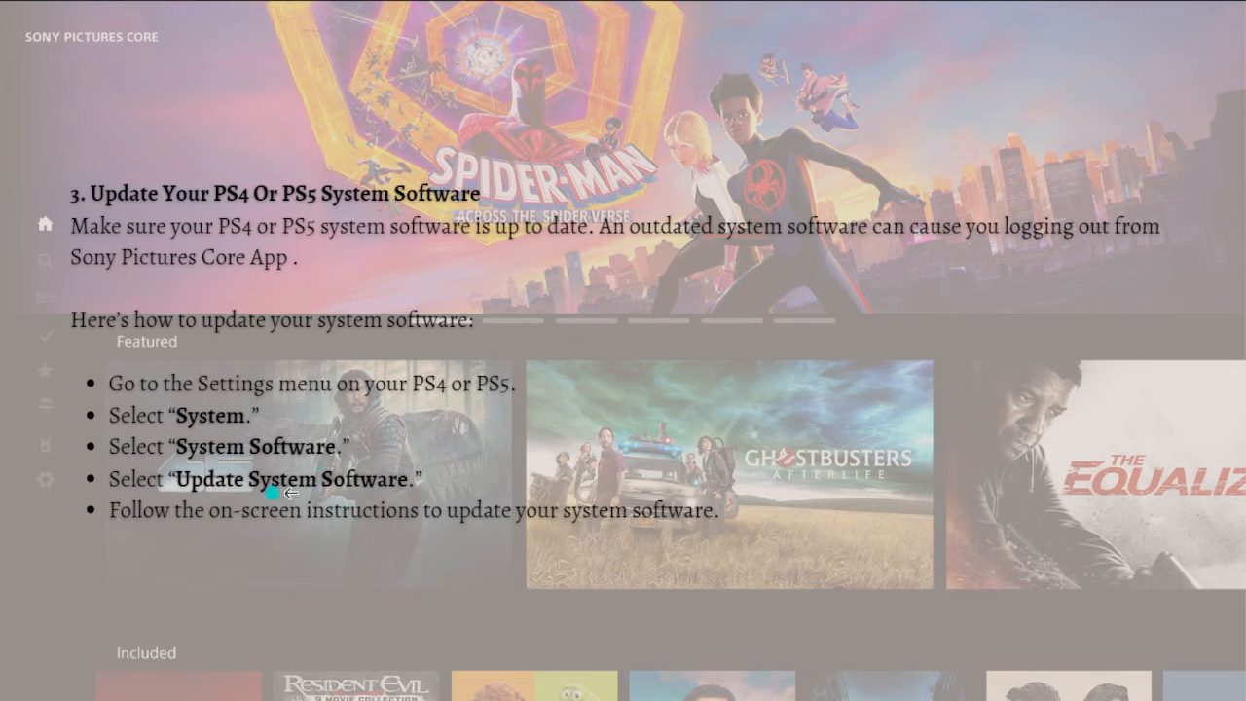
mouse_move(112, 418)
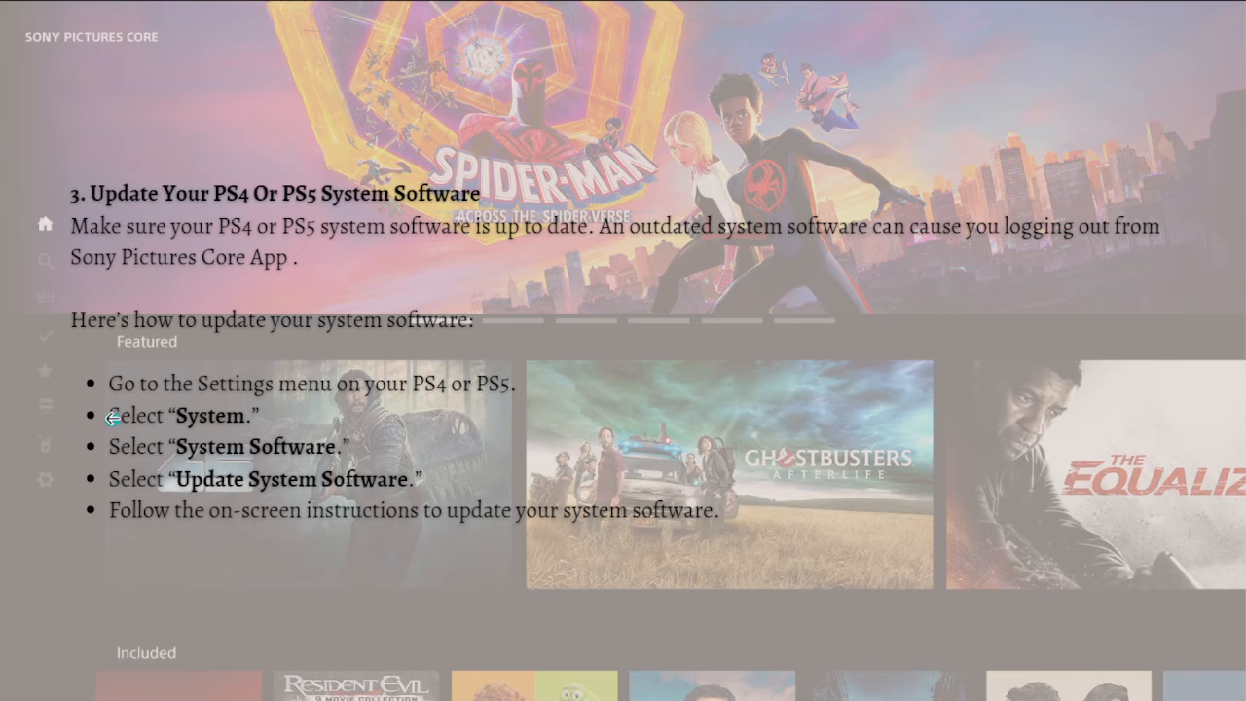
mouse_move(173, 404)
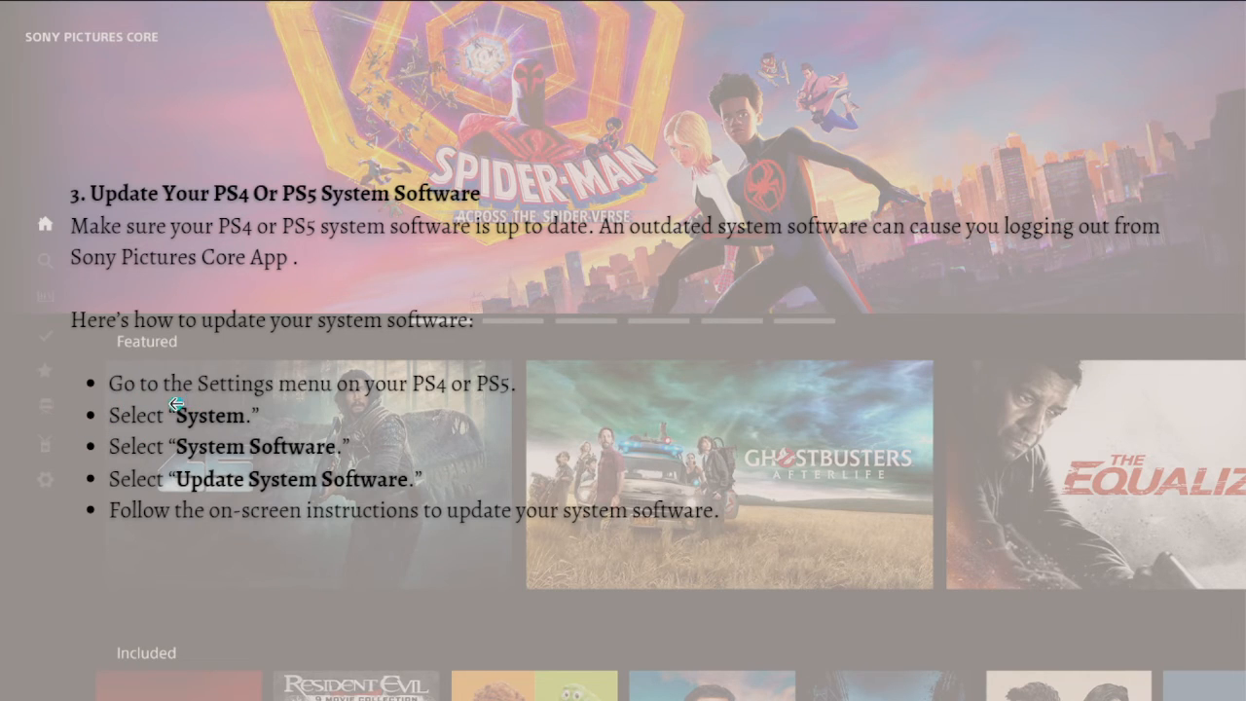
mouse_move(499, 406)
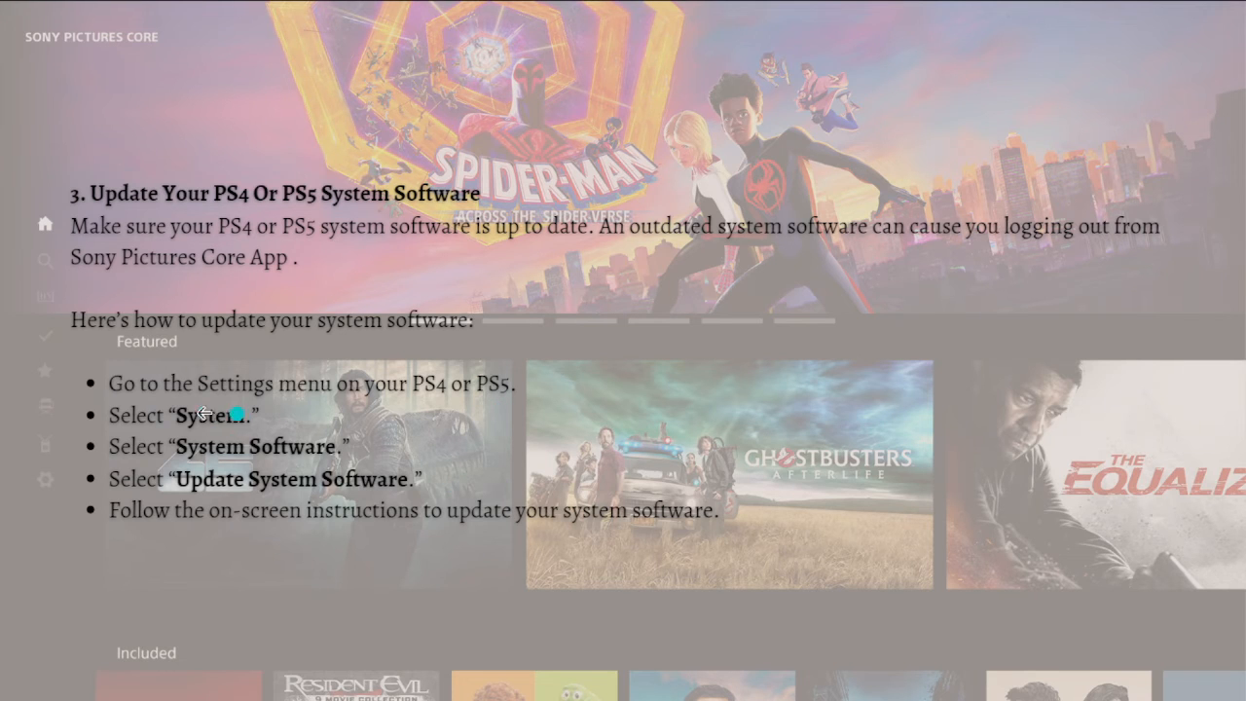
mouse_move(223, 479)
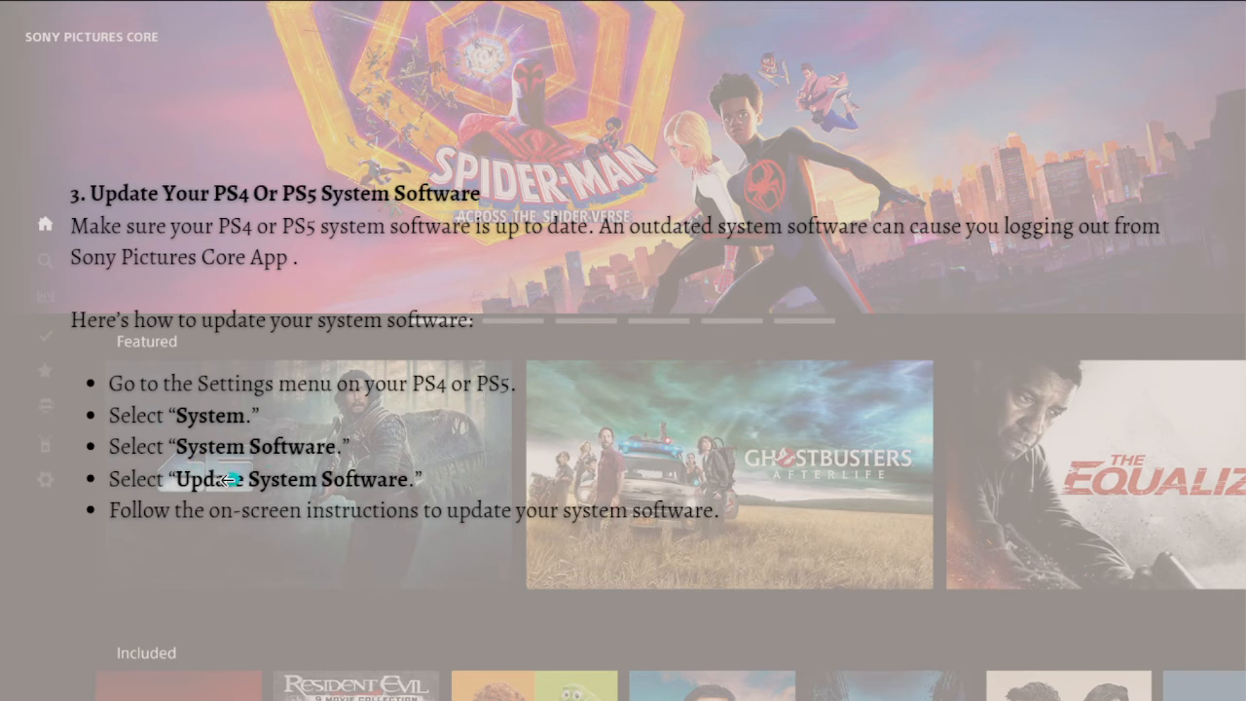
mouse_move(210, 499)
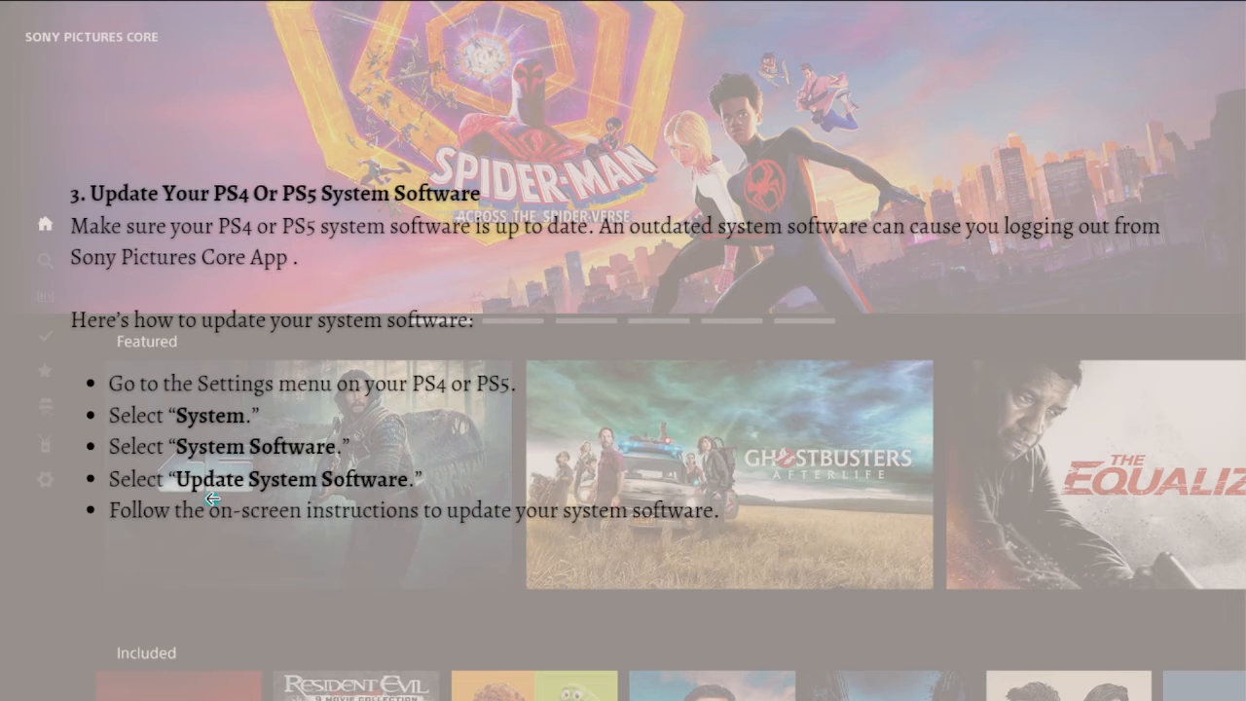
mouse_move(311, 521)
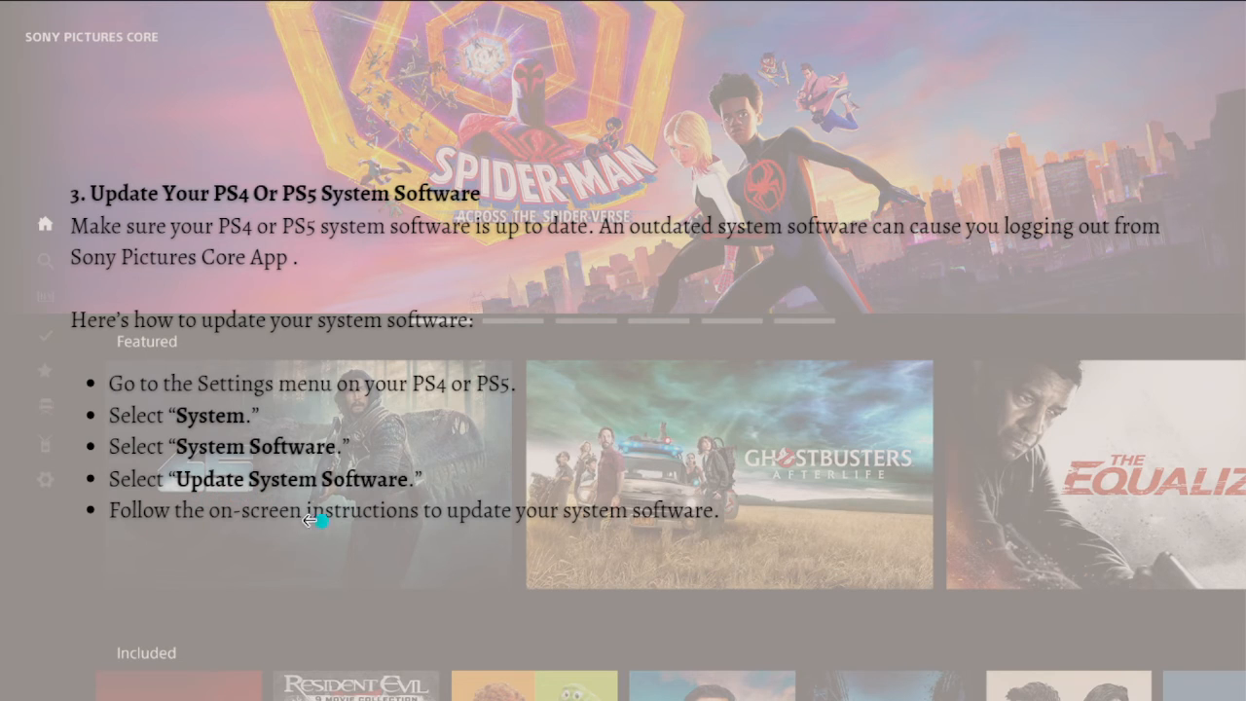
mouse_move(415, 582)
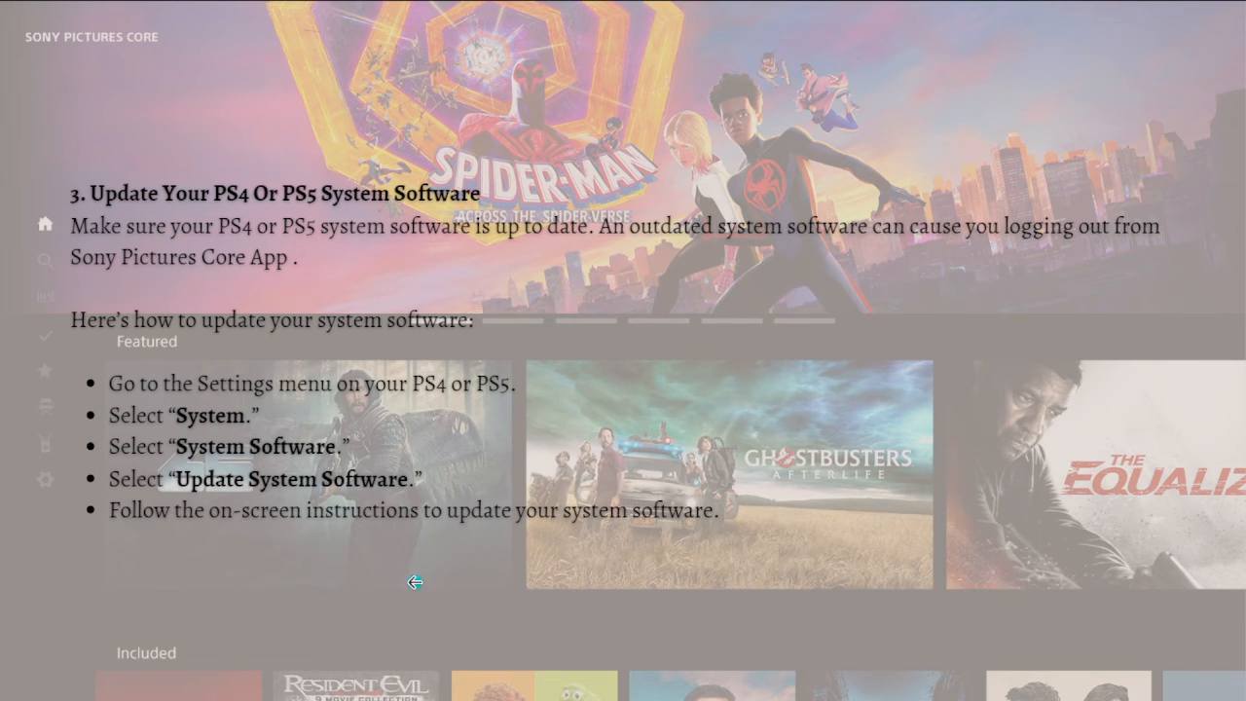